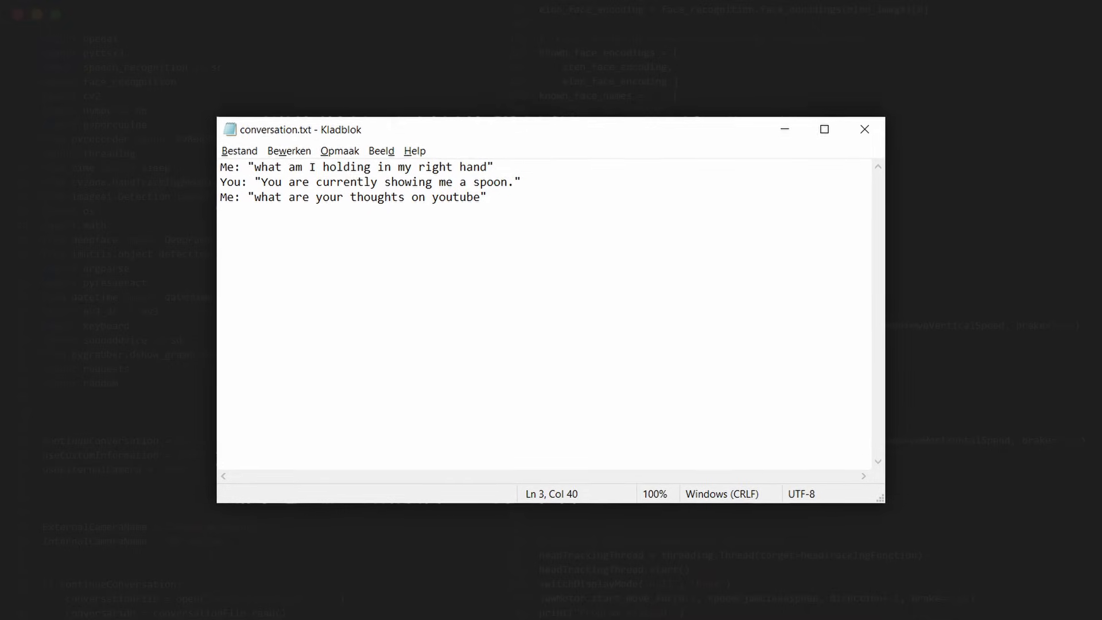
Step: Drag the conversation.txt window's corner outward to show the three saved lines larger
drag(492, 129, 467, 111)
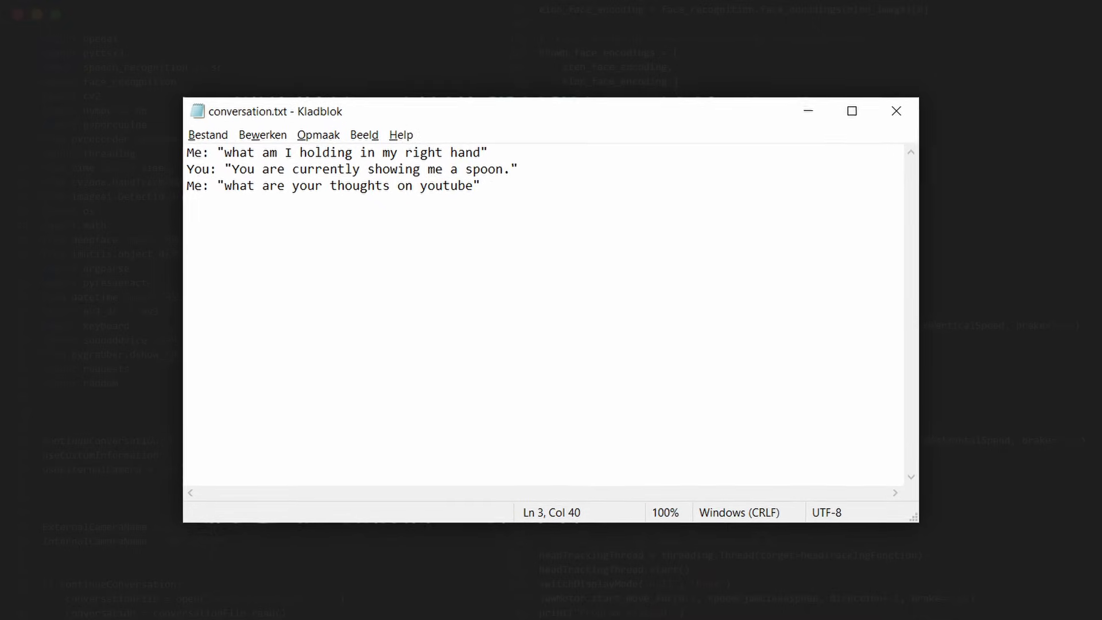